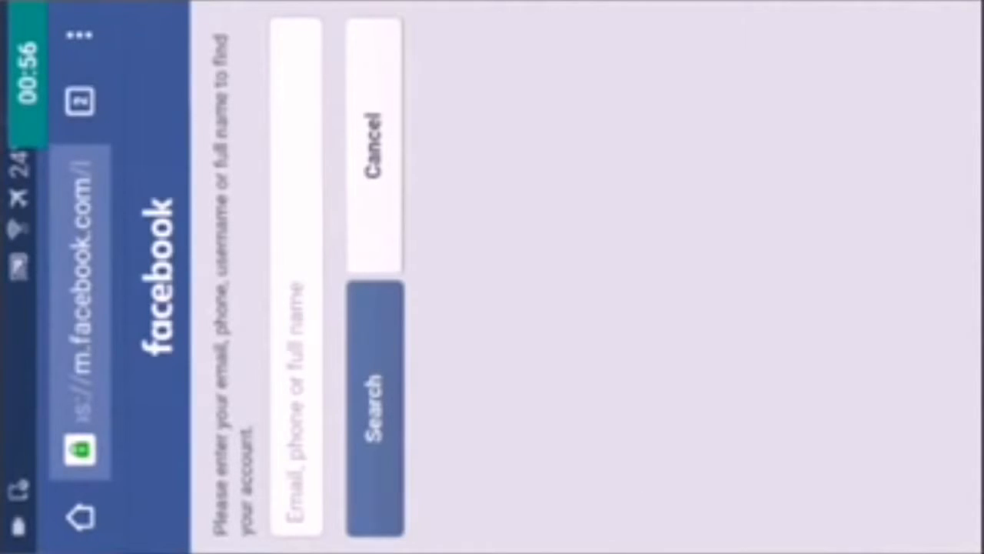
left_click(295, 385)
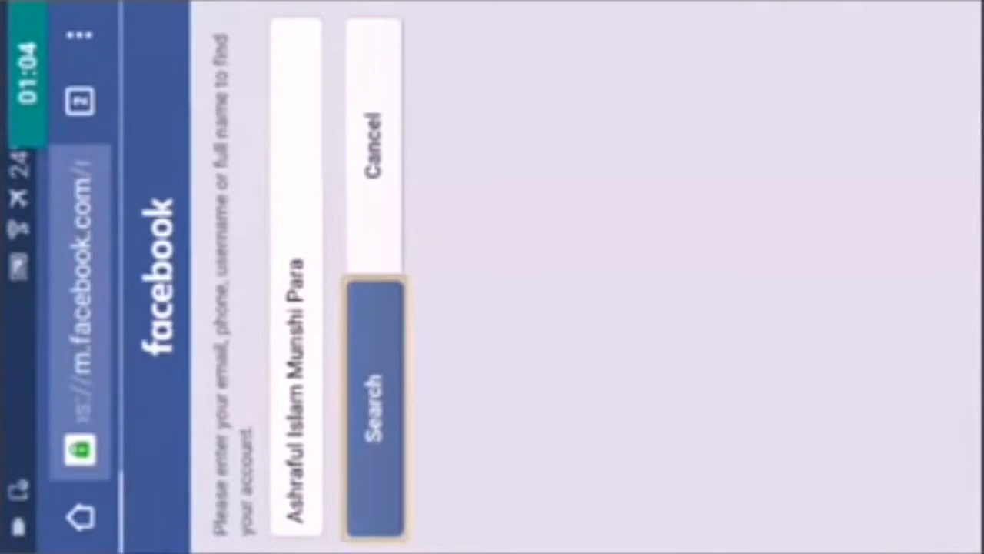
left_click(375, 400)
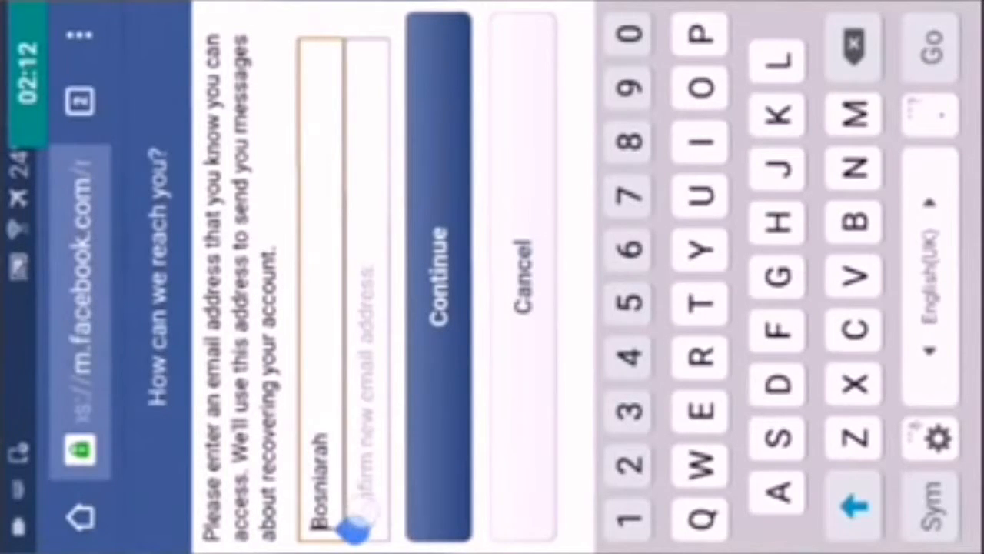
Enter the new Gmail address in both email fields of the recovery form
key("Backspace")
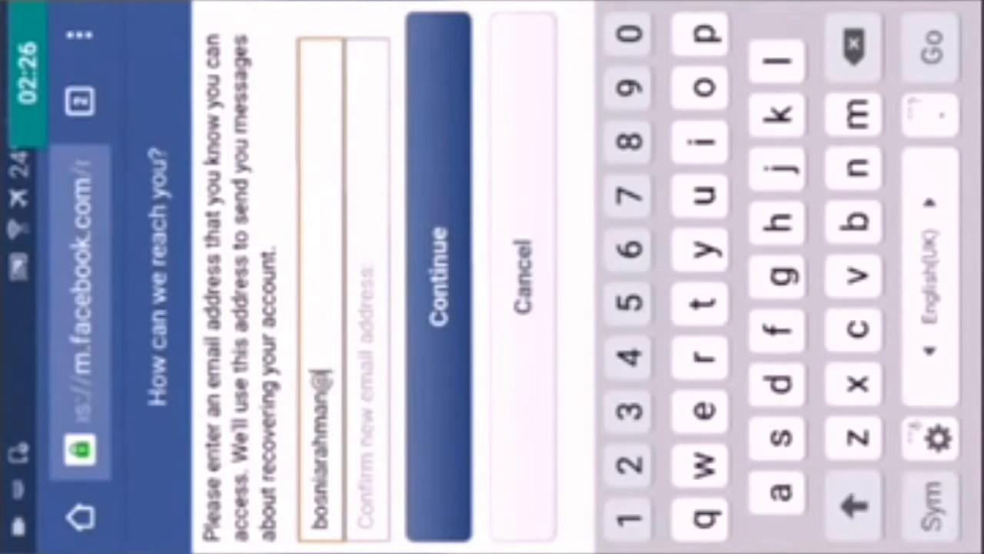
type("gmail.c")
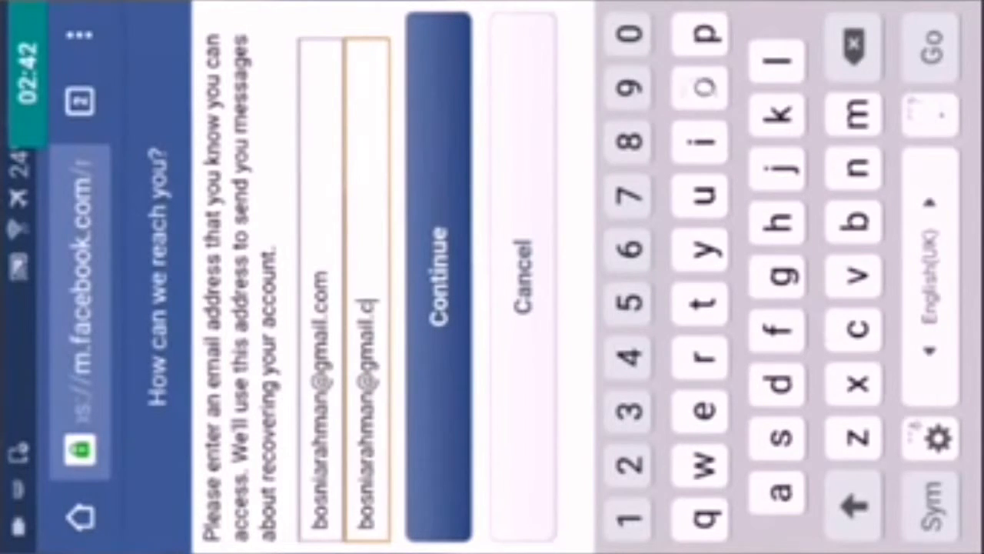
type("om")
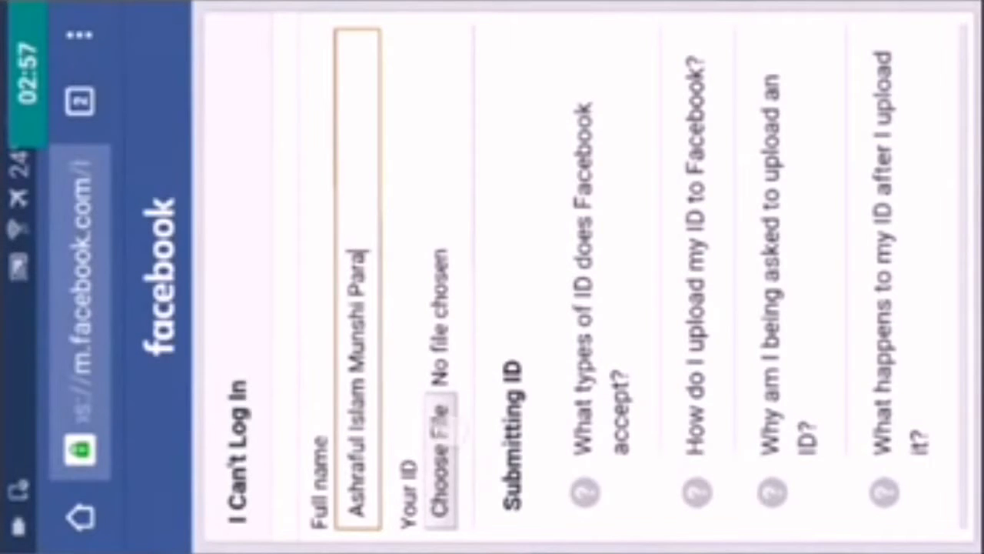
Attach a photo of the ID under 'Your ID' on the recovery form
left_click(430, 419)
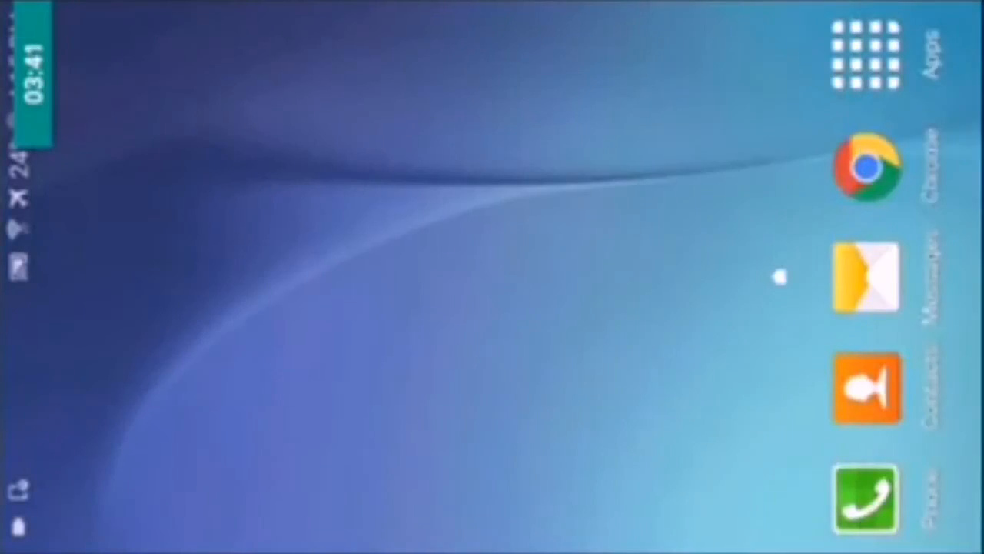
Launch Gmail from the Google folder in the app drawer
left_click(868, 55)
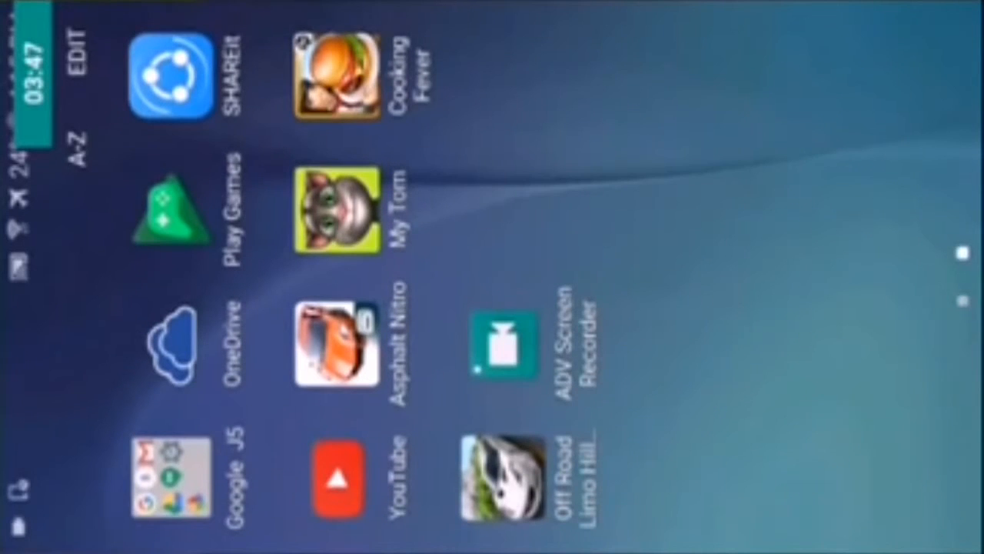
left_click(172, 477)
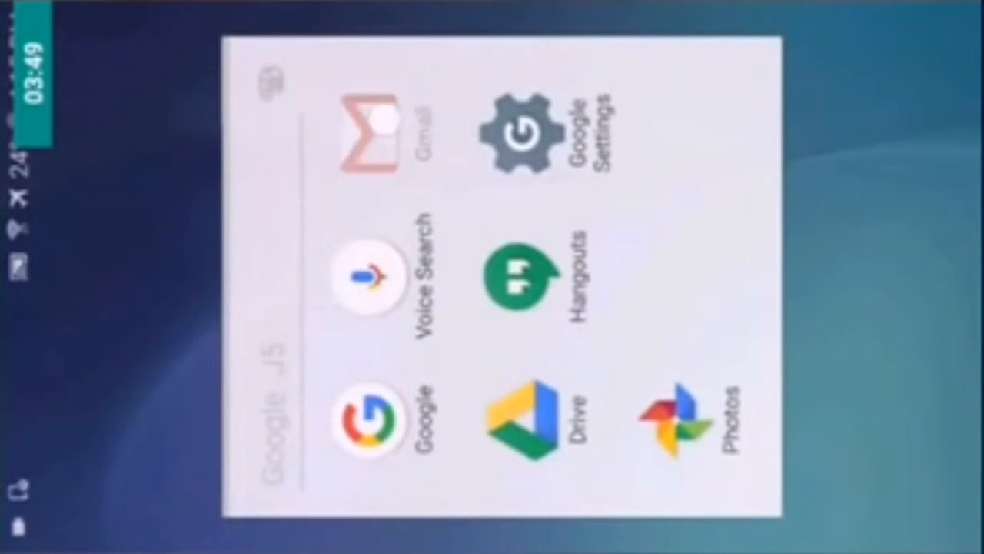
left_click(369, 130)
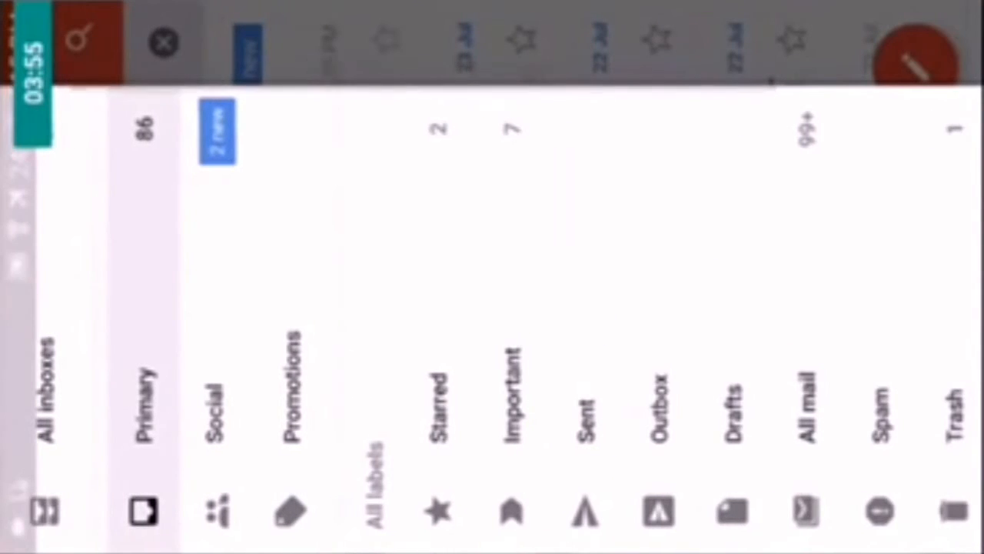